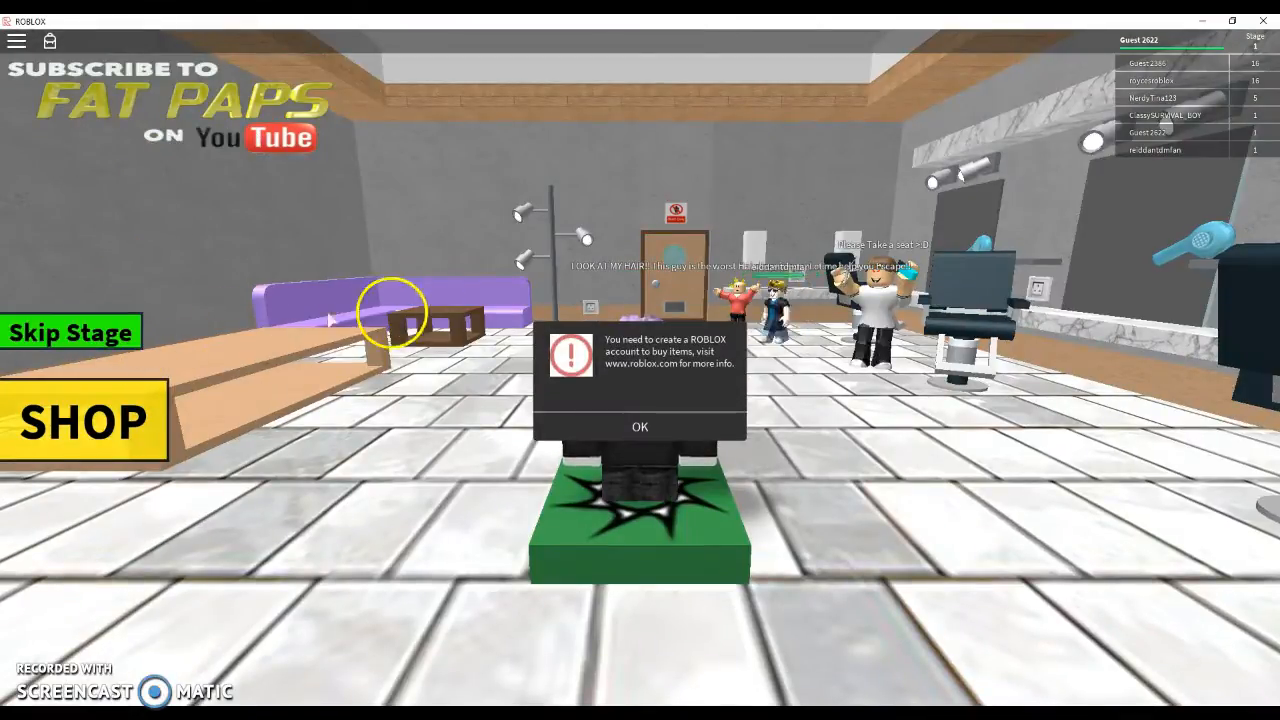
Step: Dismiss the 'You need to create a ROBLOX account to buy items' message with OK
click(639, 426)
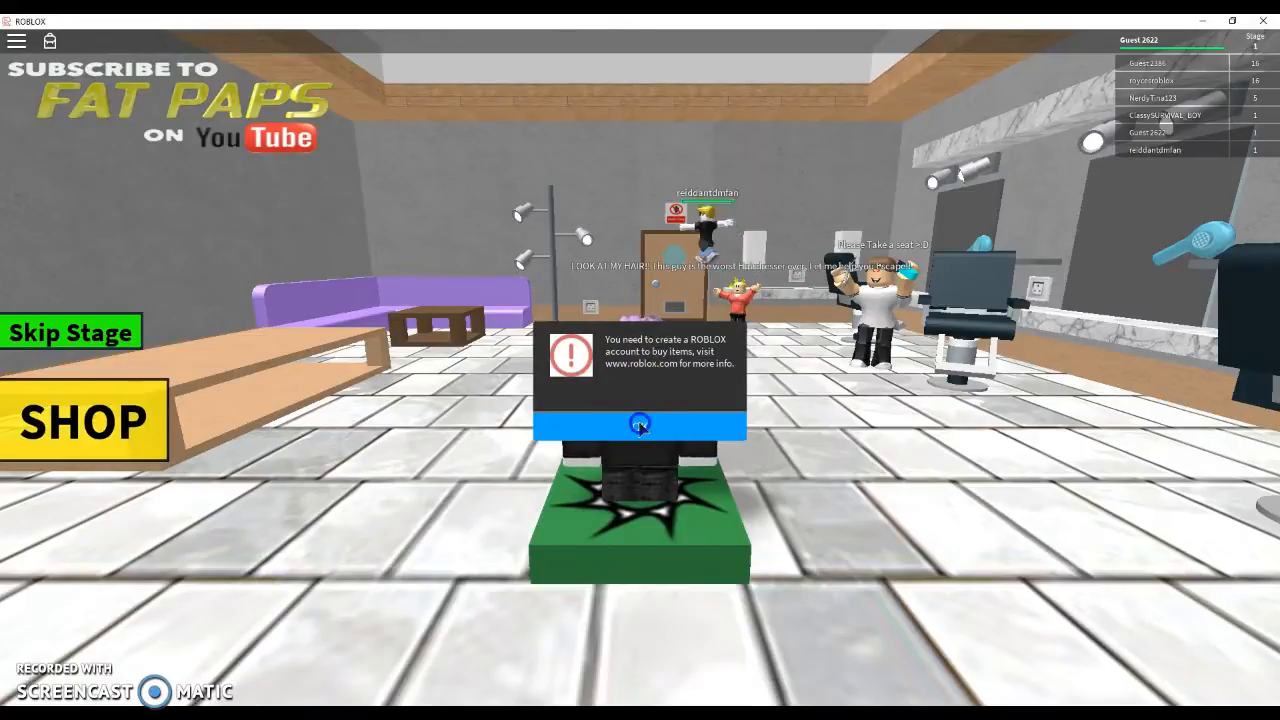
click(640, 425)
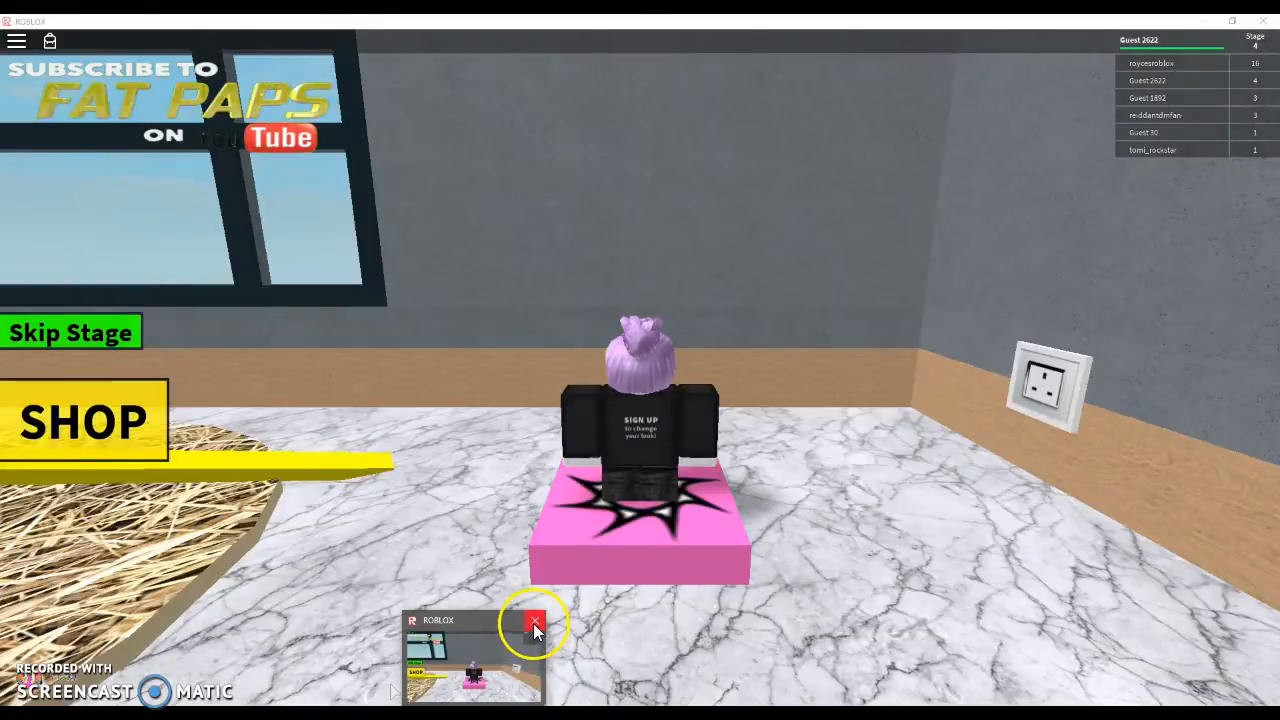
Step: Close the Roblox game and switch to the Gnarly Water Spirals YouTube tab
click(535, 621)
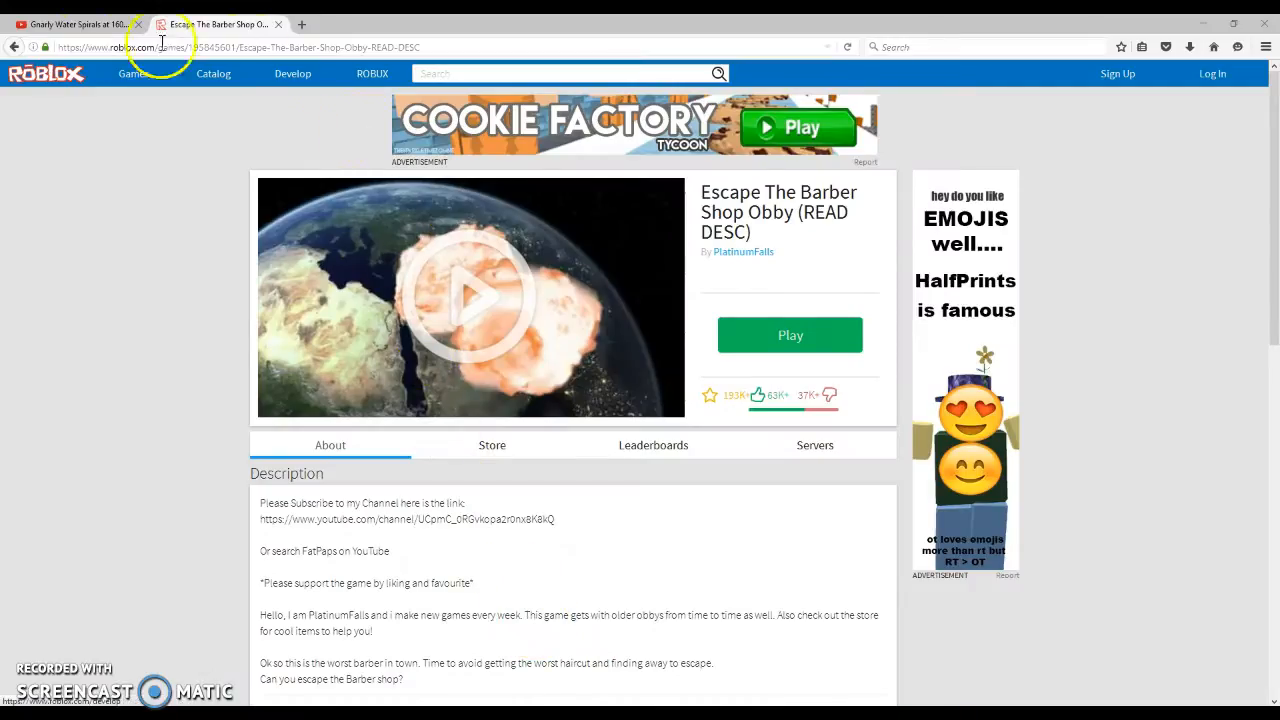
click(70, 24)
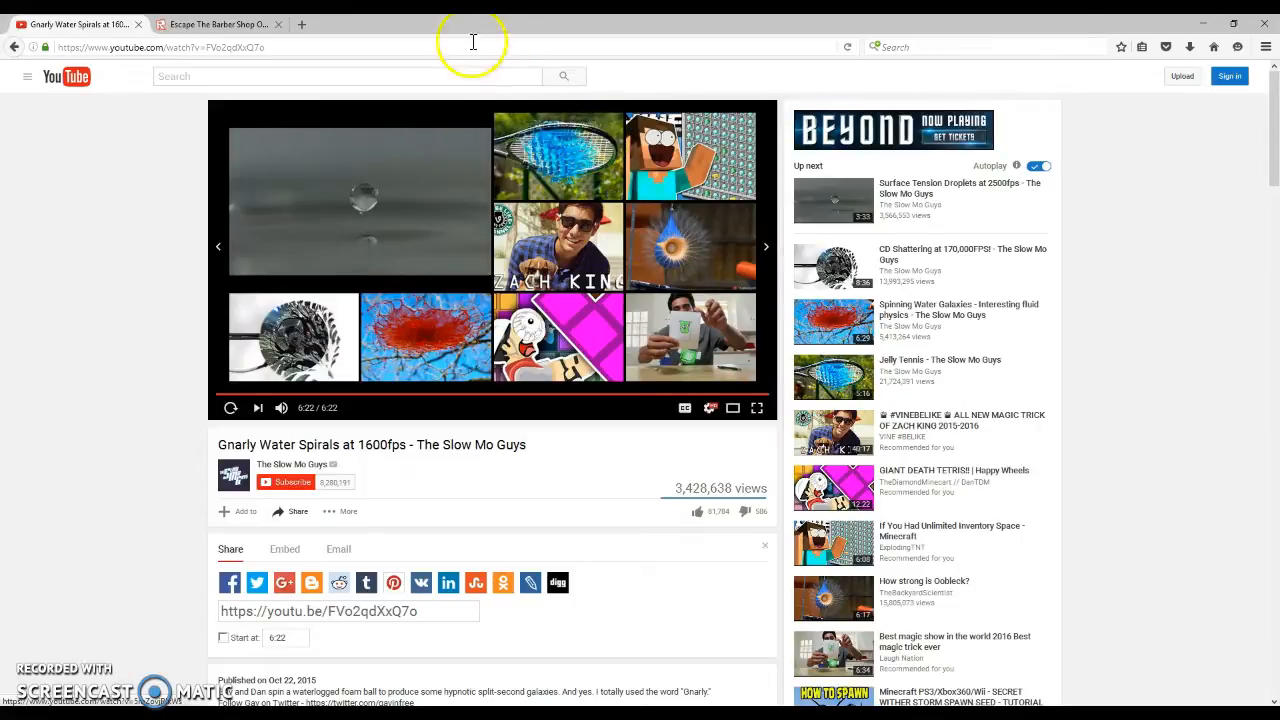
Step: Switch to the Escape The Barber Shop Obby tab and close the AVG restart popup
click(190, 23)
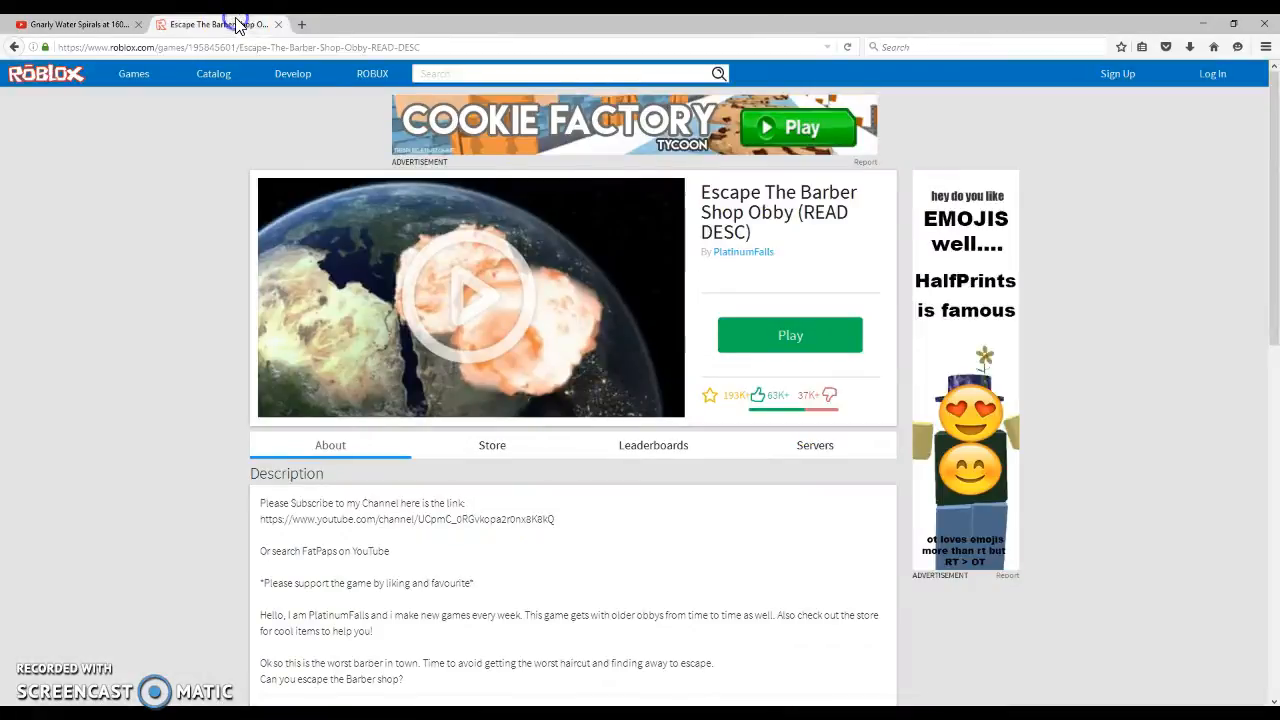
mouse_move(985, 250)
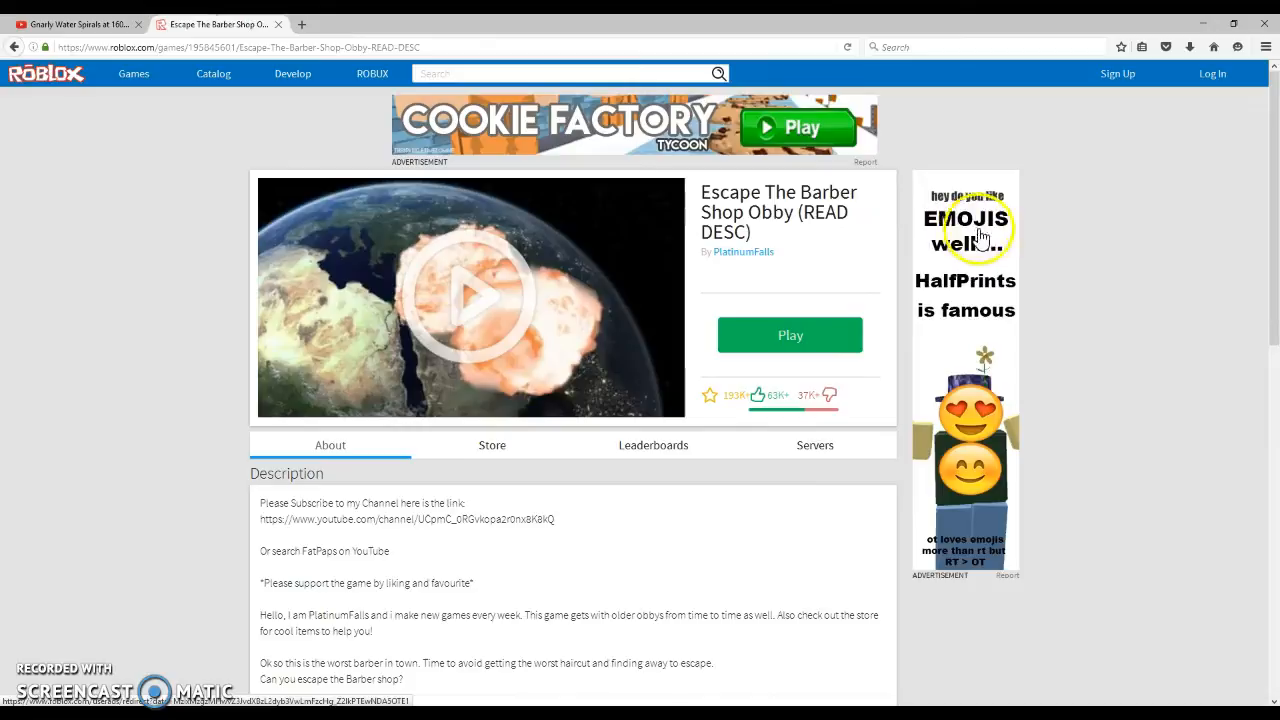
mouse_move(970, 308)
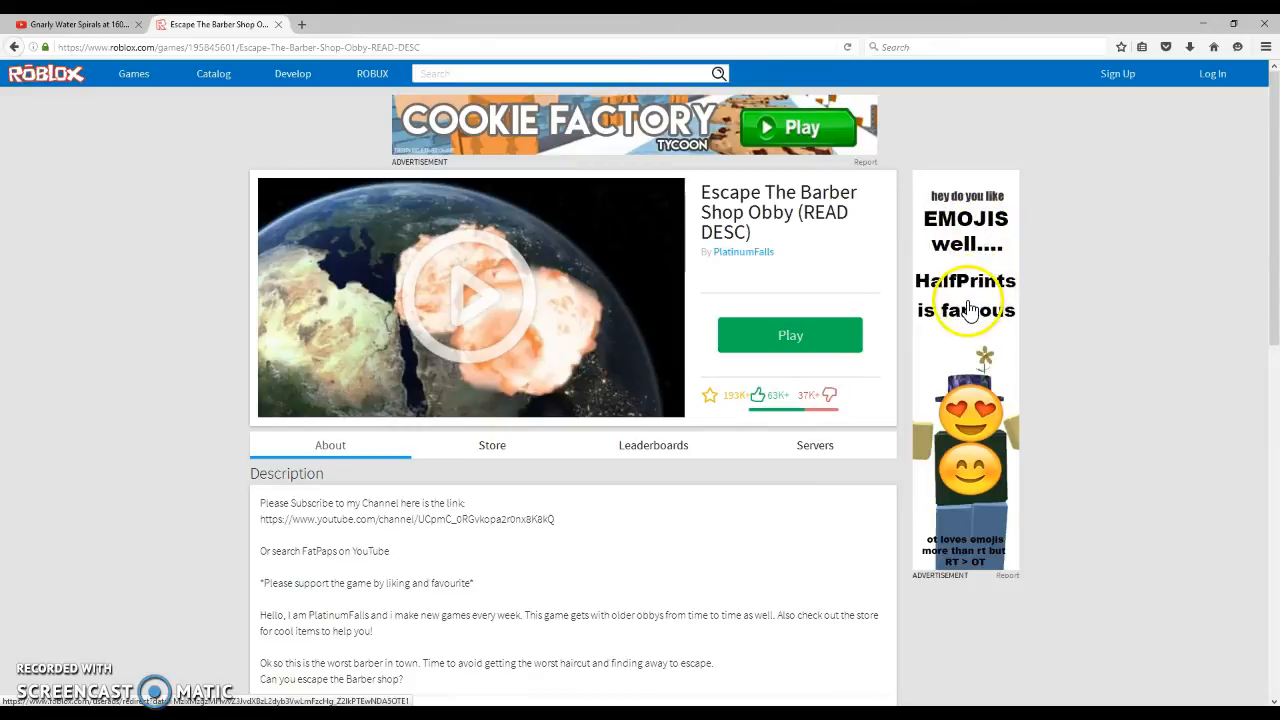
mouse_move(933, 322)
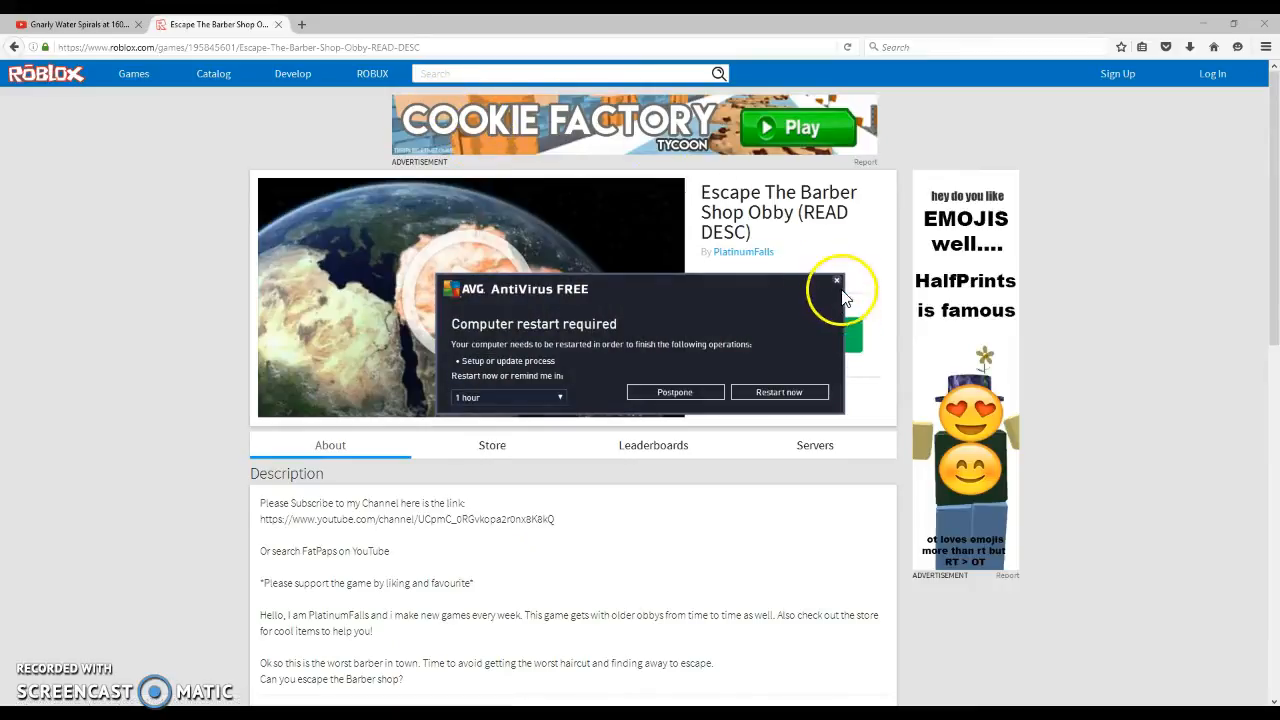
click(836, 281)
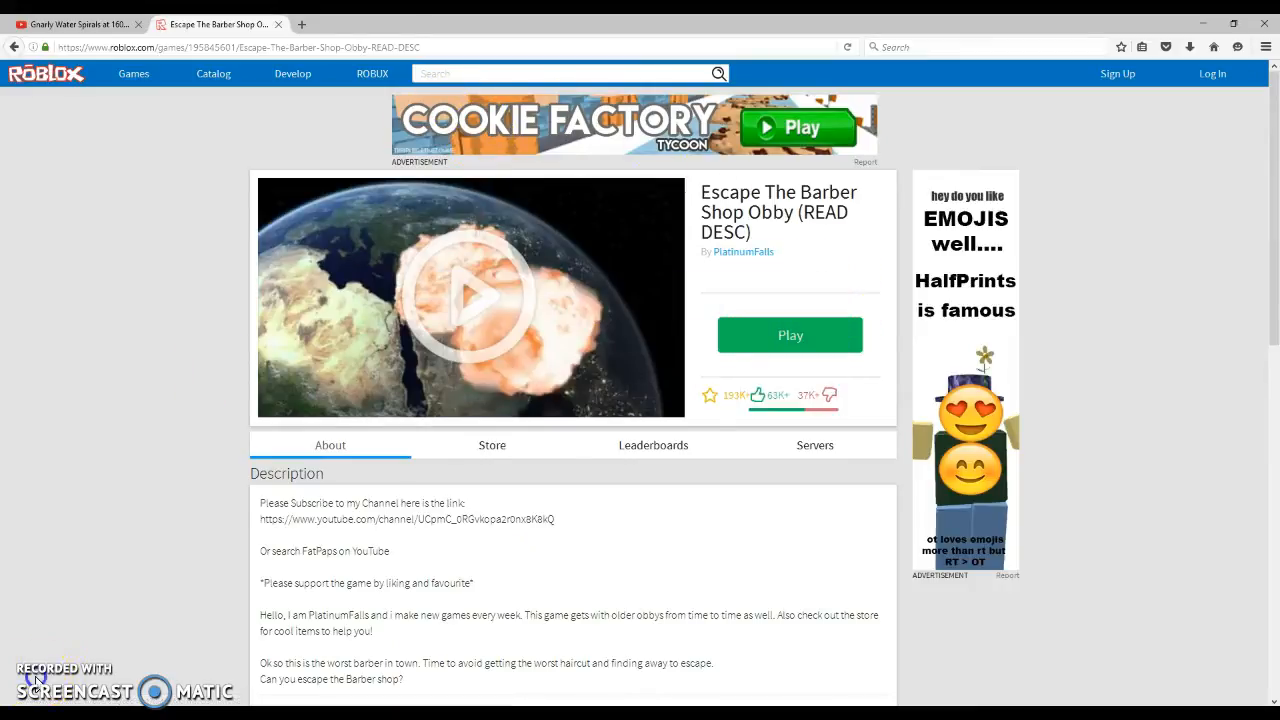
mouse_move(35, 678)
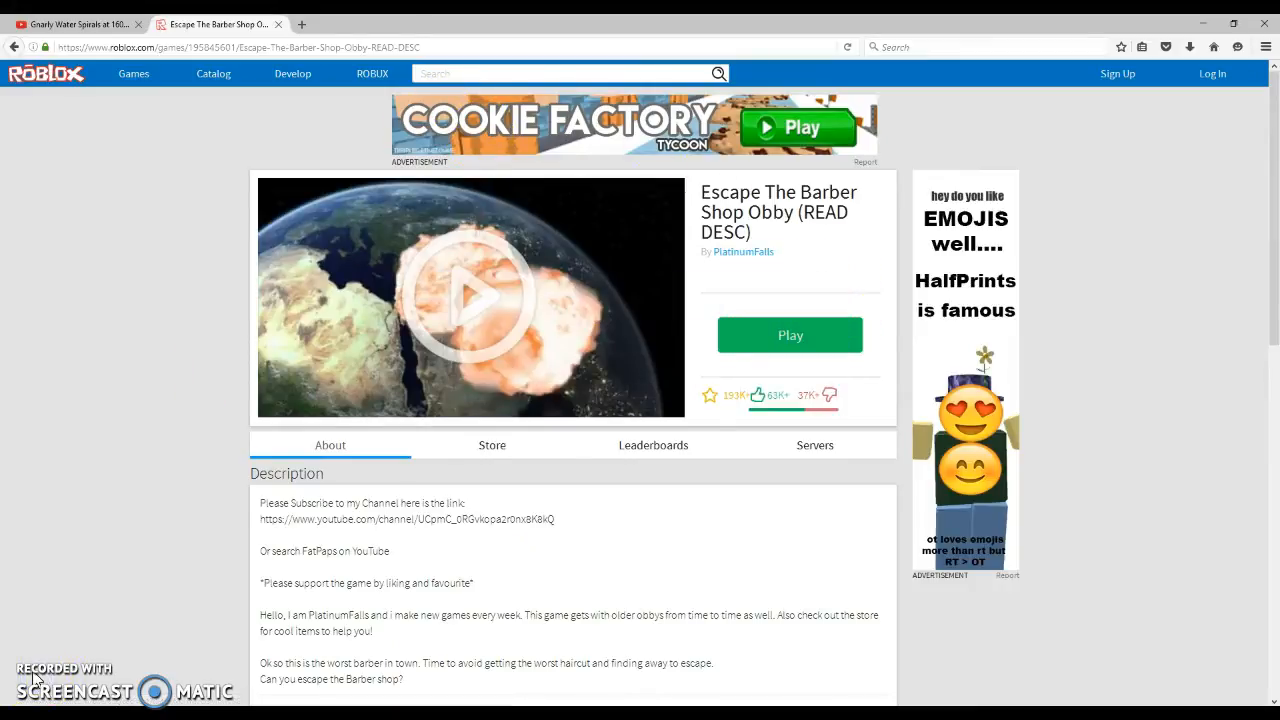